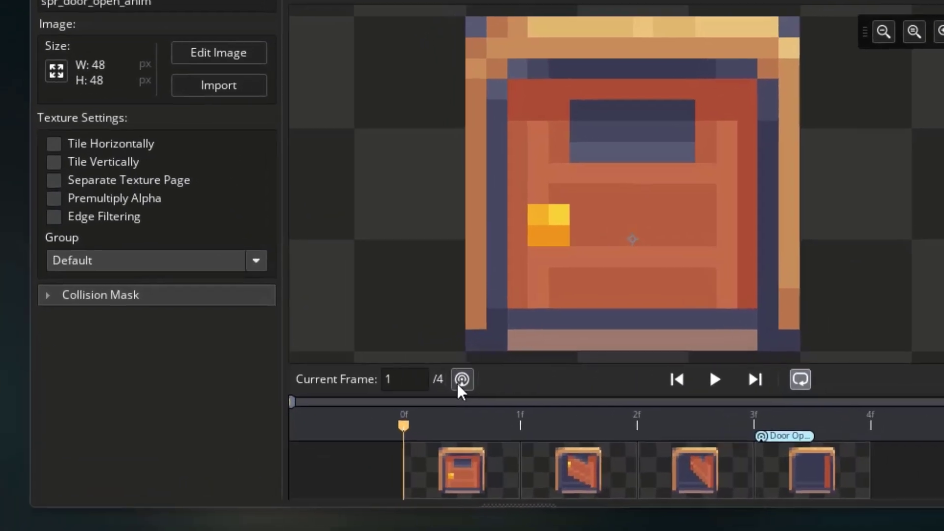
Preview adding a broadcast message on the door sprite's current frame, then dismiss the empty box
left_click(463, 380)
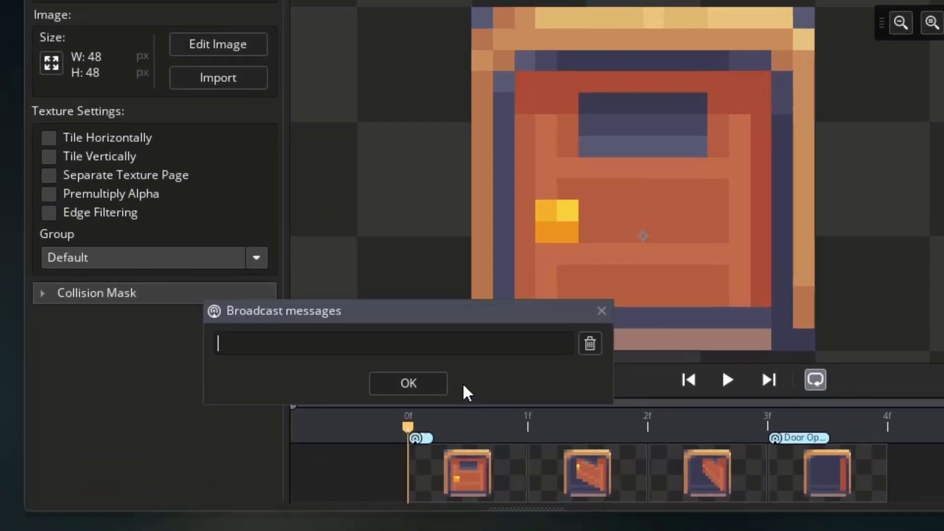
left_click(407, 384)
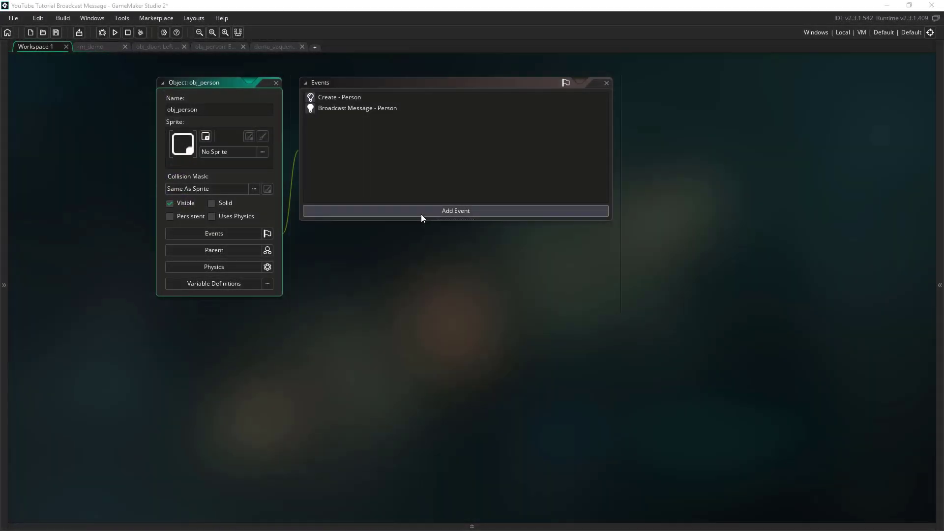
Expand the Asset Browser folders to list the door, person, human and troll objects with the demo room
left_click(456, 211)
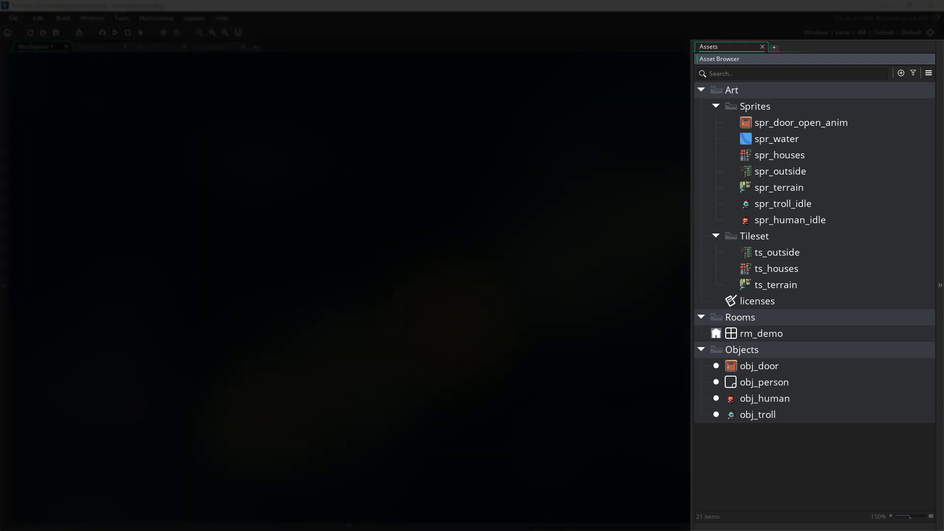
Load rm_demo and the spr_door_open_anim sprite with its frame-3 broadcast marker in view
left_click(757, 301)
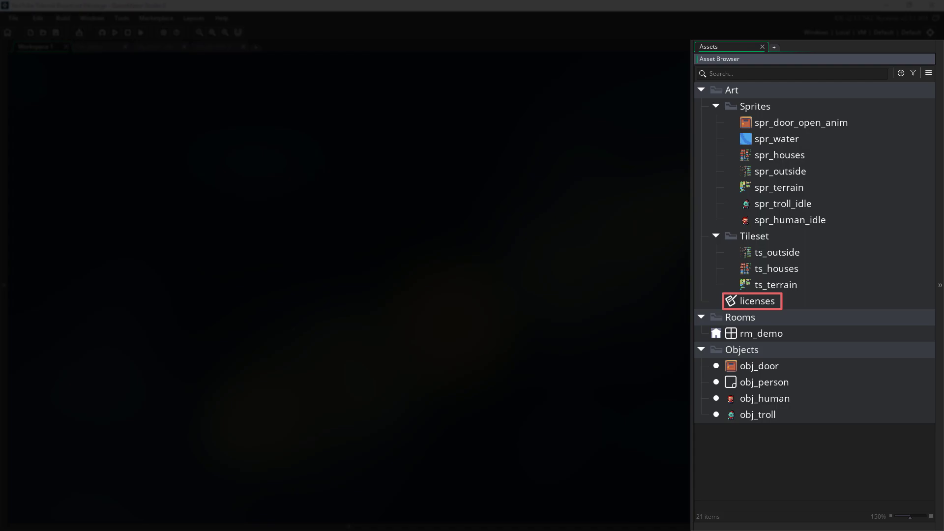
double_click(760, 333)
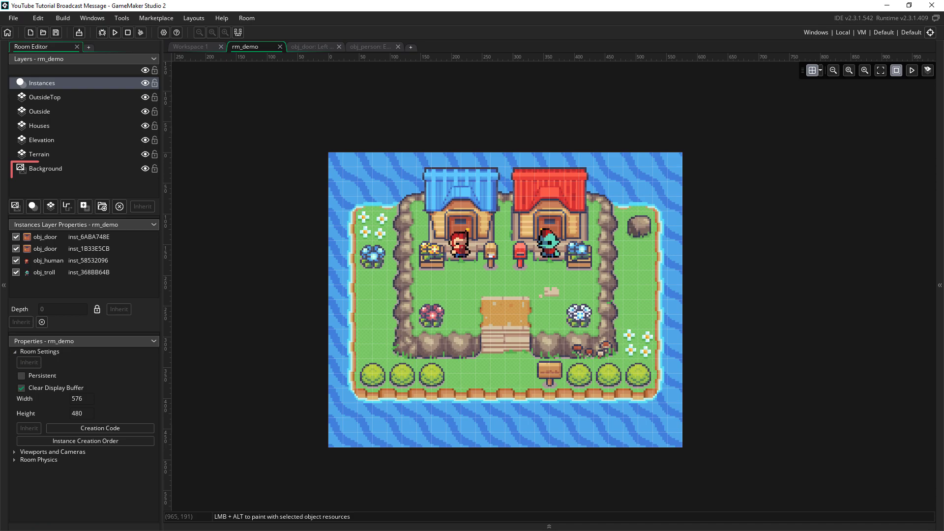
left_click(46, 168)
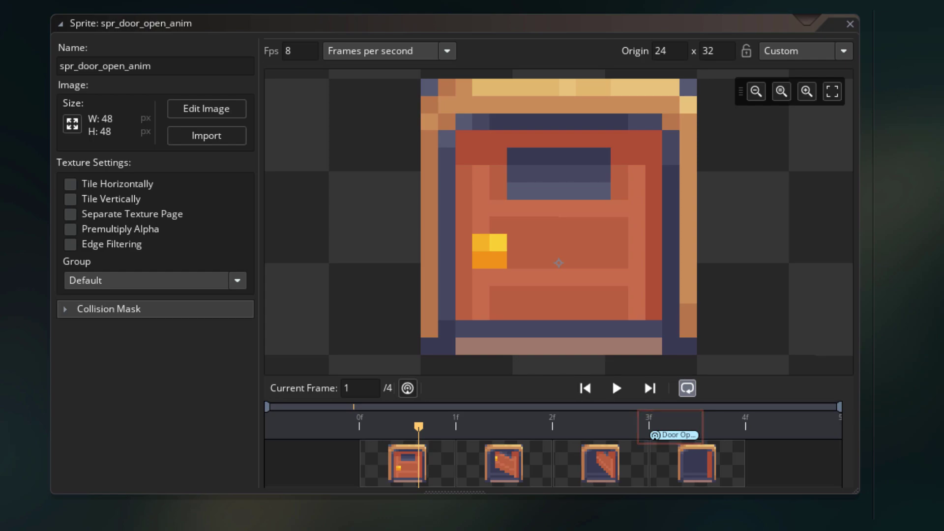
Inspect the 'Door Opened' broadcast message on the door sprite's final frame and dismiss it
left_click(649, 435)
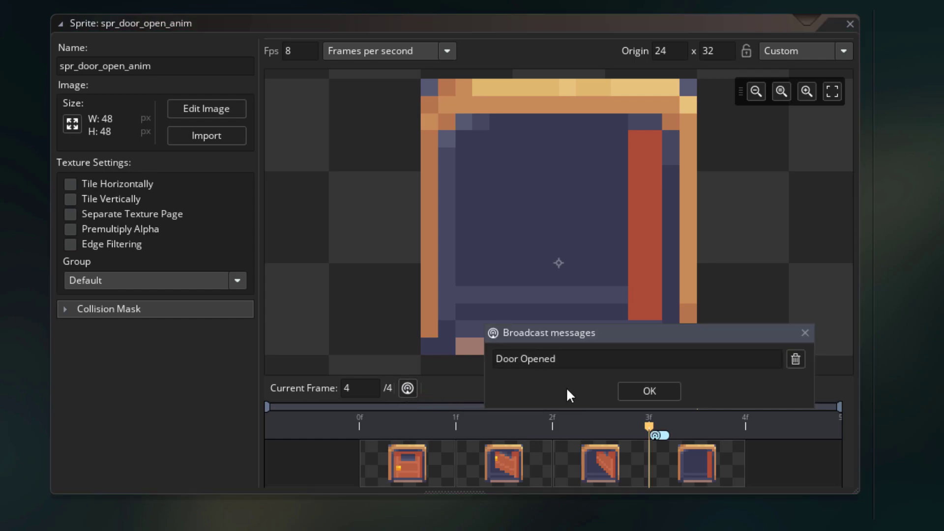
left_click(649, 390)
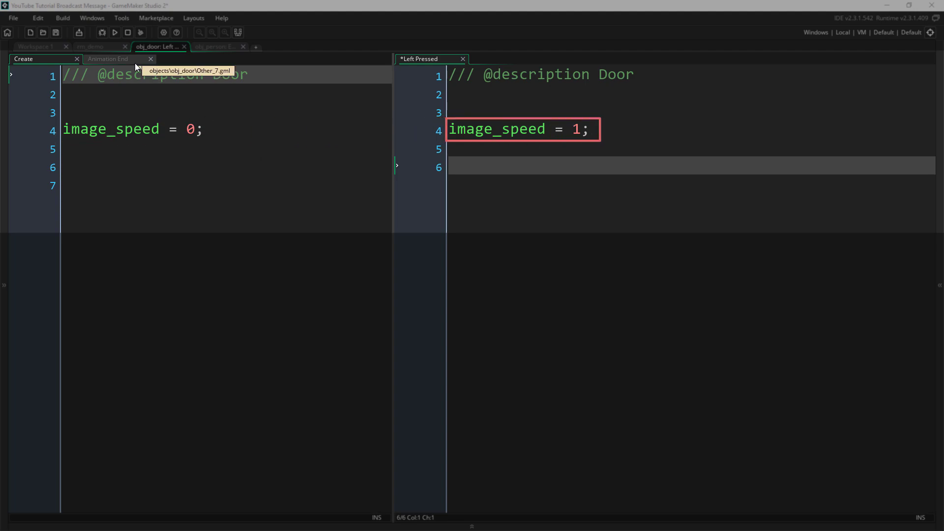
Show obj_door's Animation End event code, which sets image_speed = 0
left_click(108, 58)
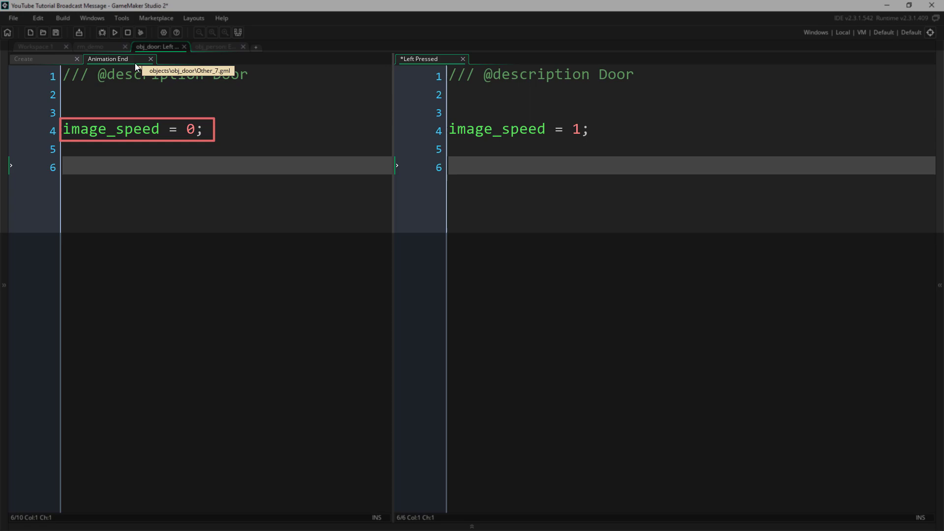
mouse_move(139, 74)
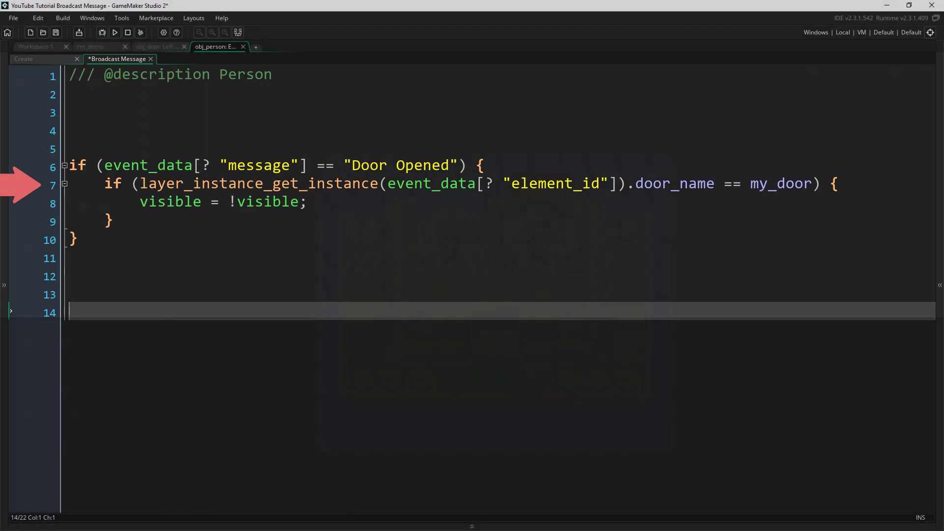
Bring up the first obj_door instance's properties in rm_demo
left_click(254, 47)
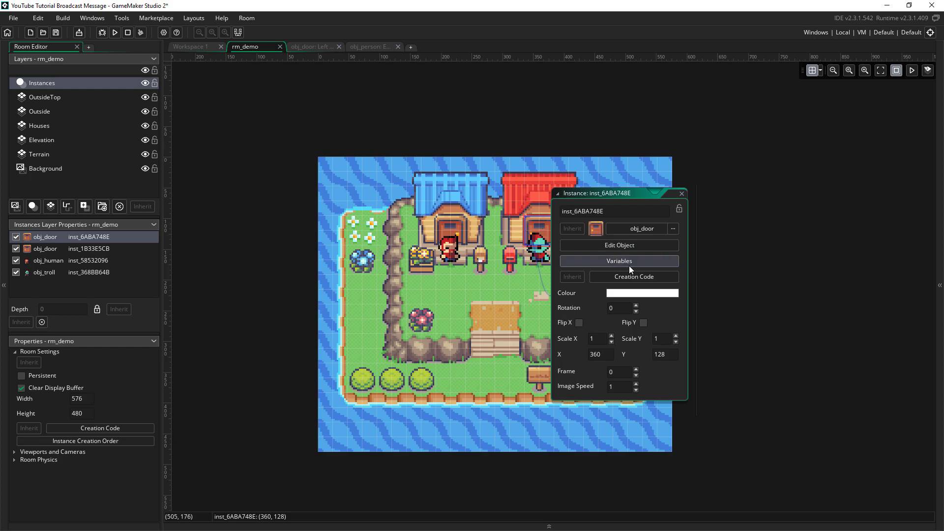
Inspect the second obj_door instance's properties in the room
left_click(619, 260)
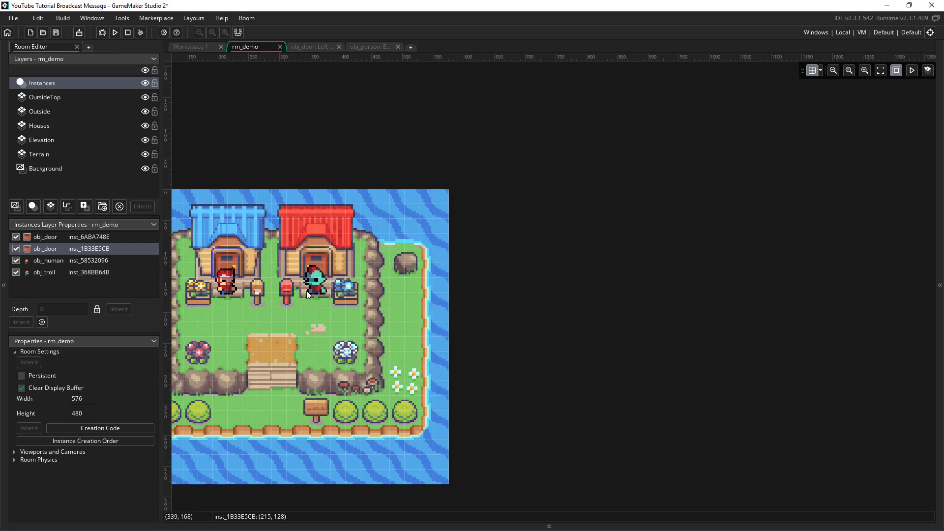
double_click(313, 280)
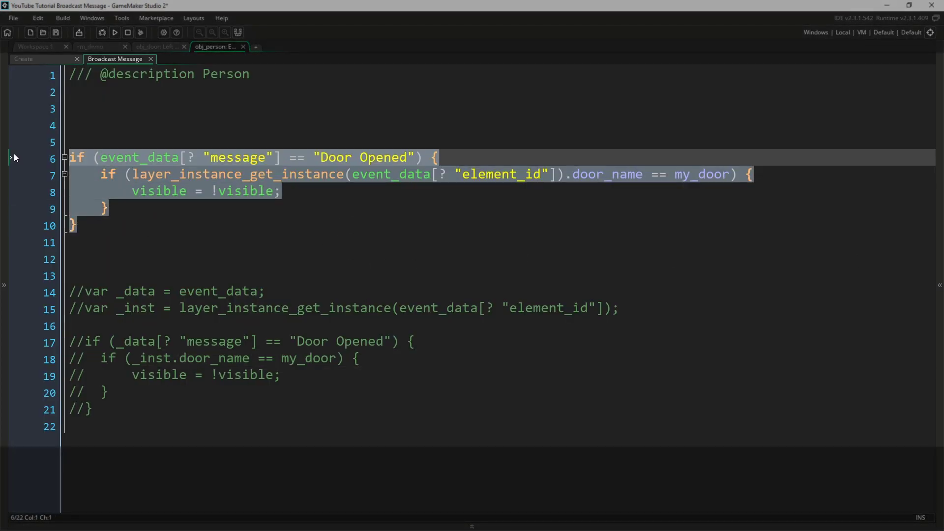
Comment out the original if block, enable the _data/_inst variant, and break on the var _data line
key("ctrl+/")
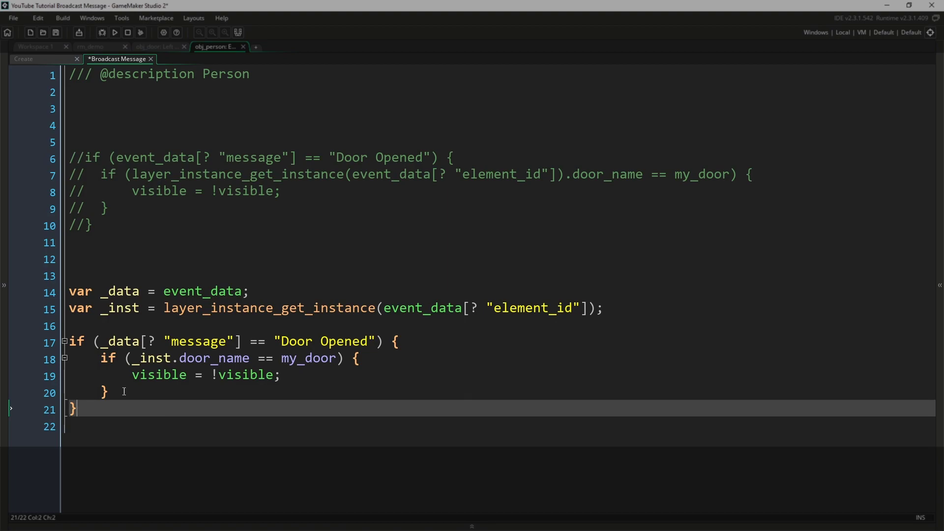
left_click(32, 291)
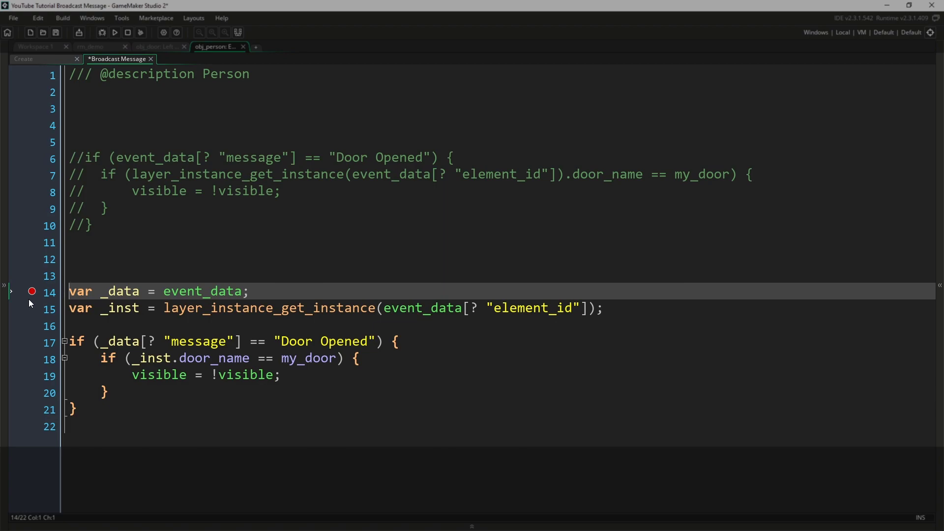
left_click(141, 33)
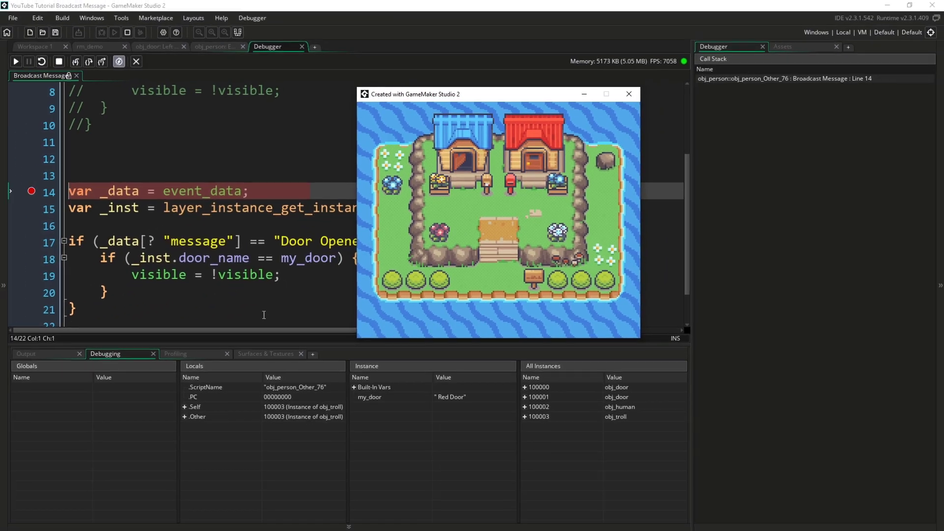
Step to line 15 and expand _data as a ds_map showing 'sprite event', 'Door Opened', element_id 1
left_click(629, 94)
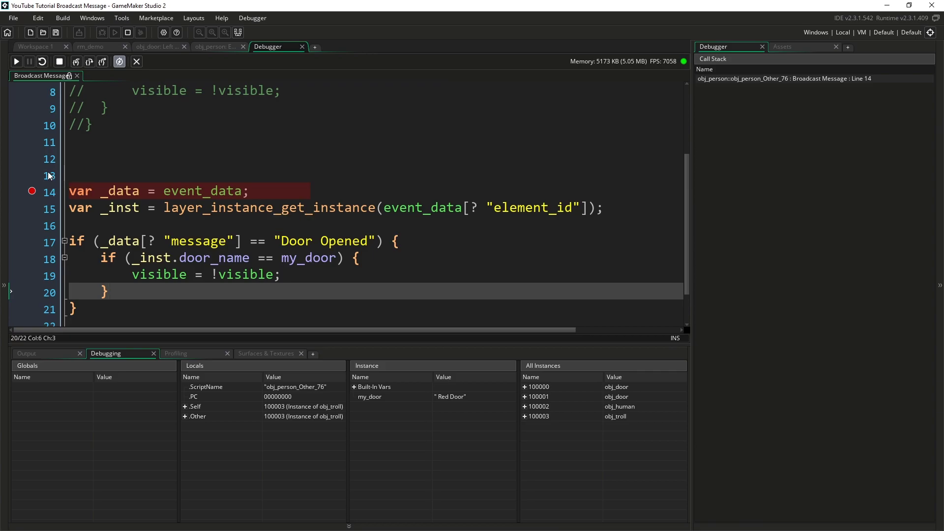
left_click(76, 61)
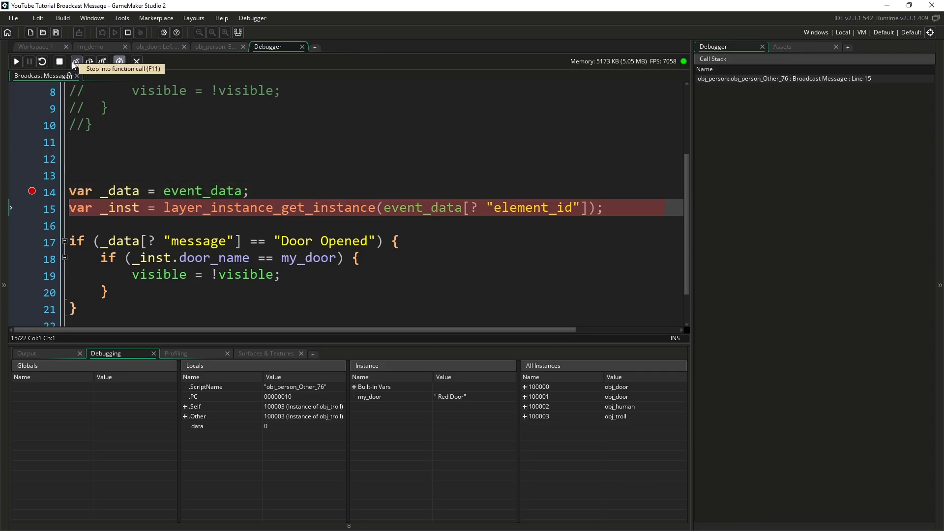
right_click(195, 426)
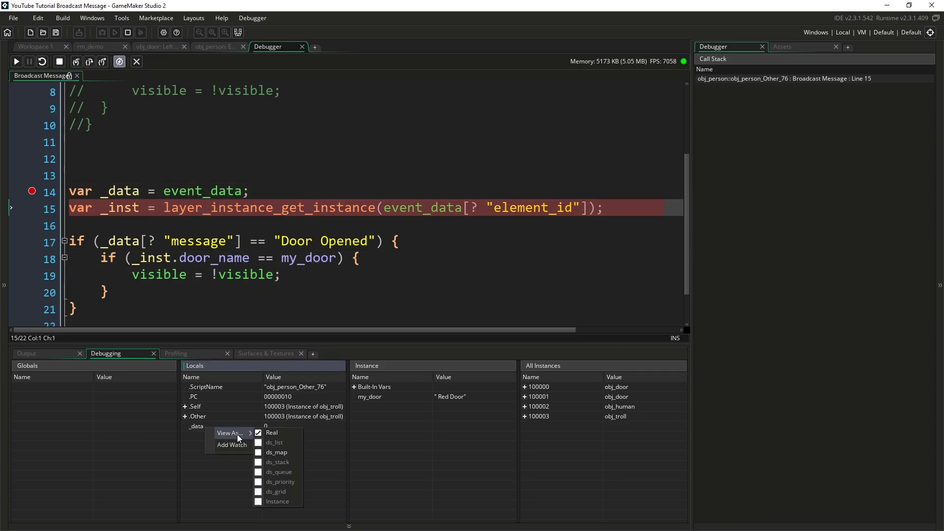
left_click(277, 452)
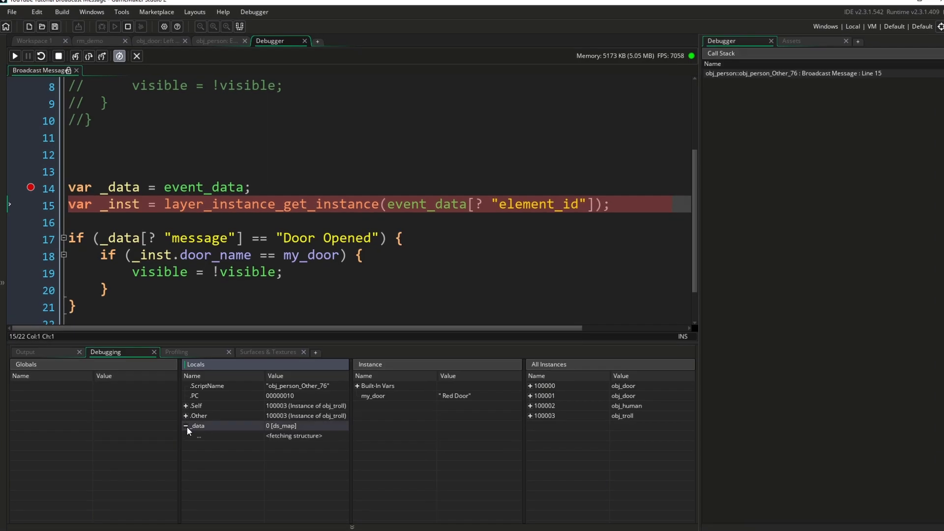
left_click(186, 426)
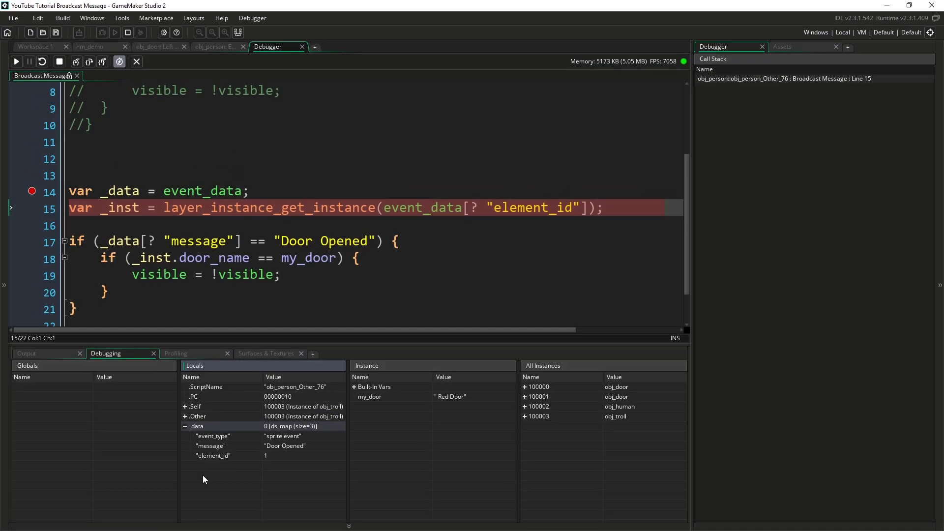
Step so _inst is assigned, then expand instance 100001 to reveal door_name 'Blue Door'
left_click(90, 61)
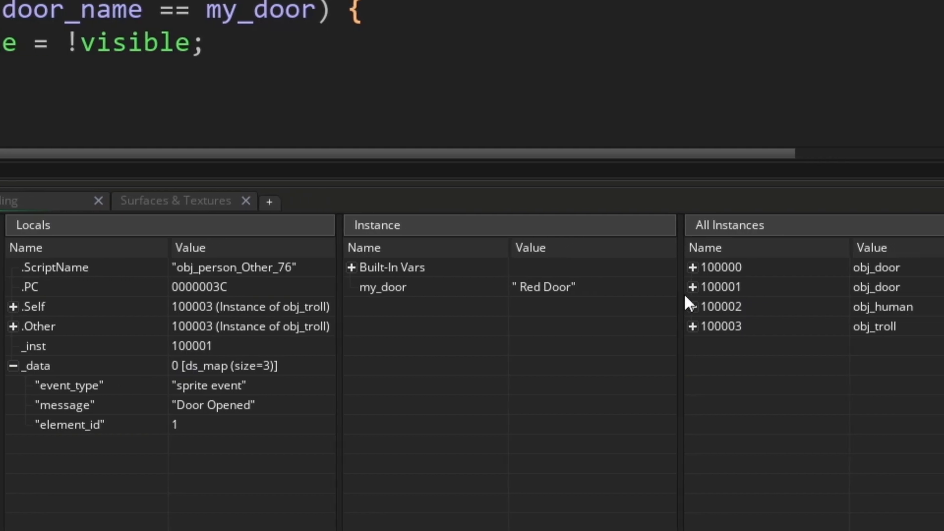
mouse_move(870, 301)
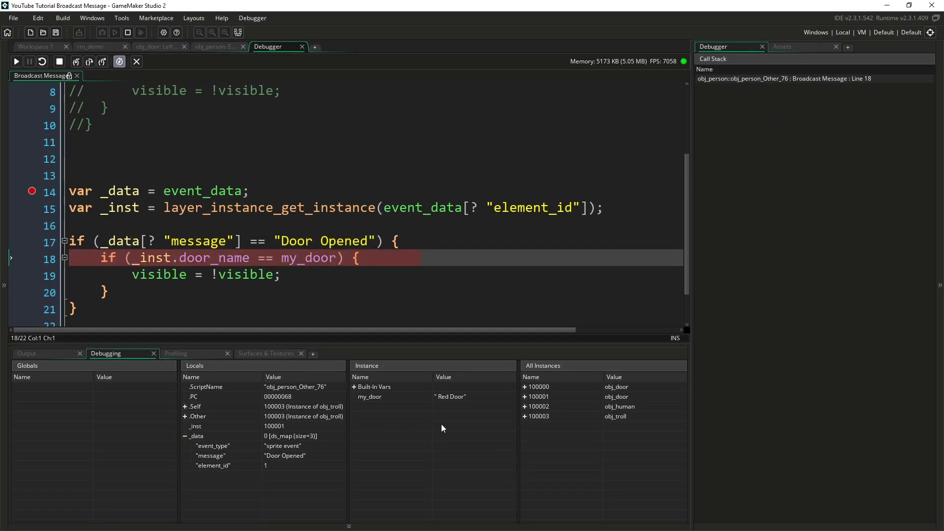
left_click(526, 396)
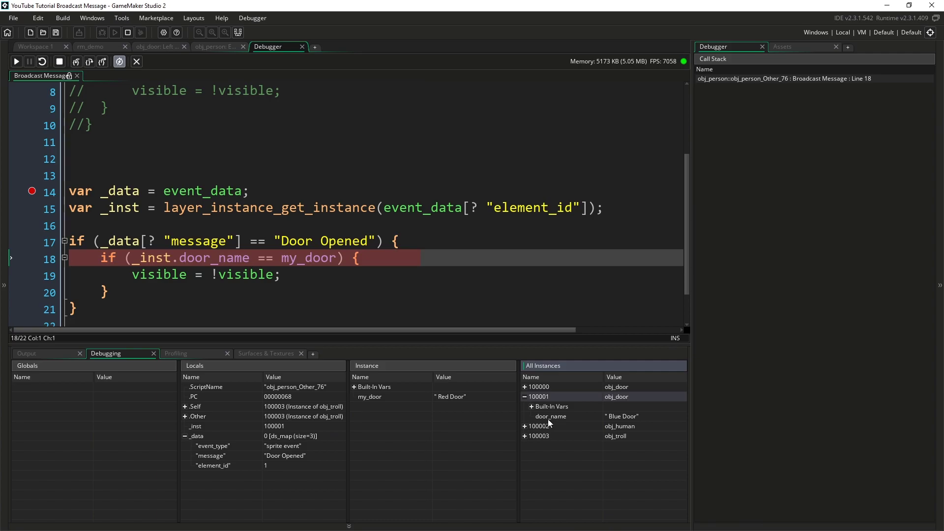
mouse_move(632, 426)
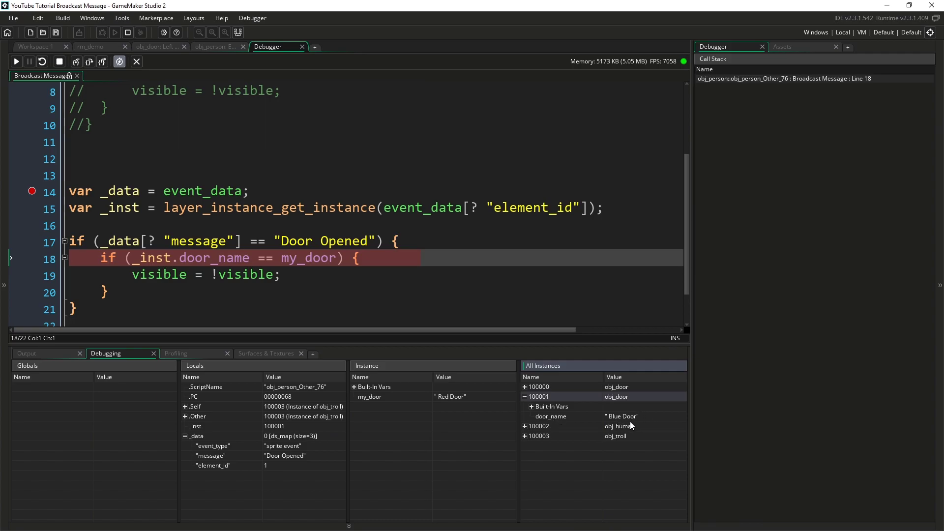
mouse_move(605, 465)
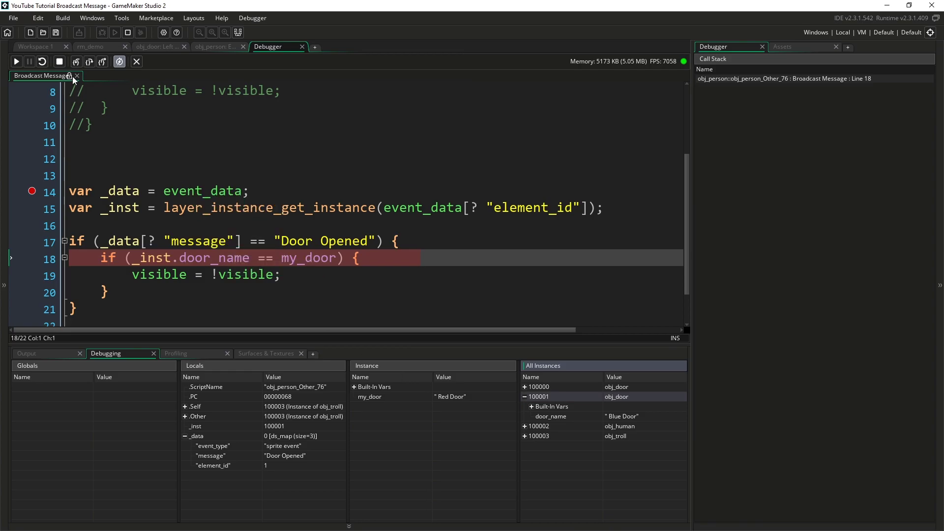
Resume to the breakpoint for the Blue Door person and step through line 15 past the door-name check
left_click(76, 61)
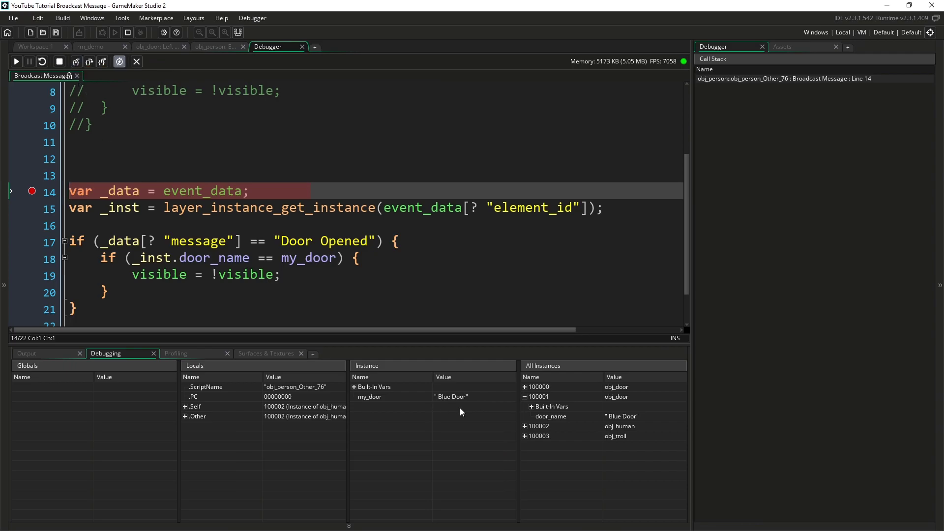
mouse_move(77, 61)
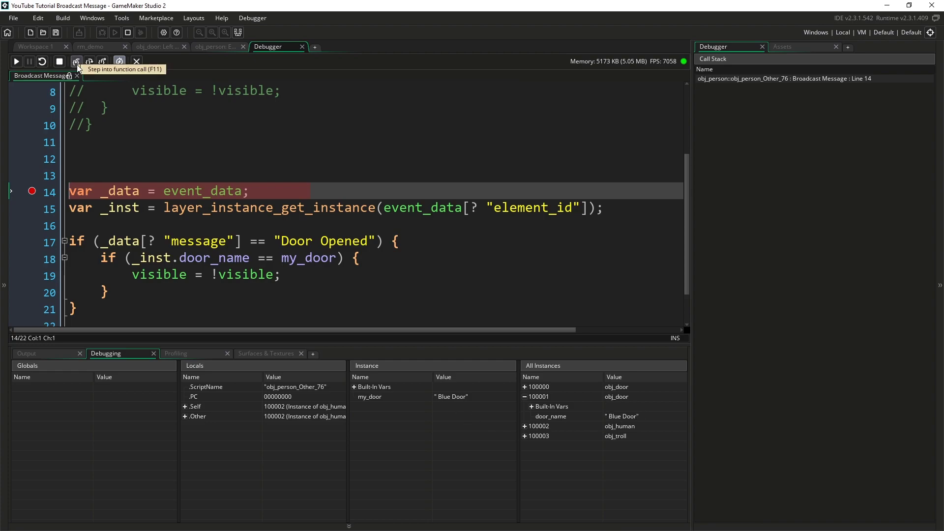
left_click(76, 61)
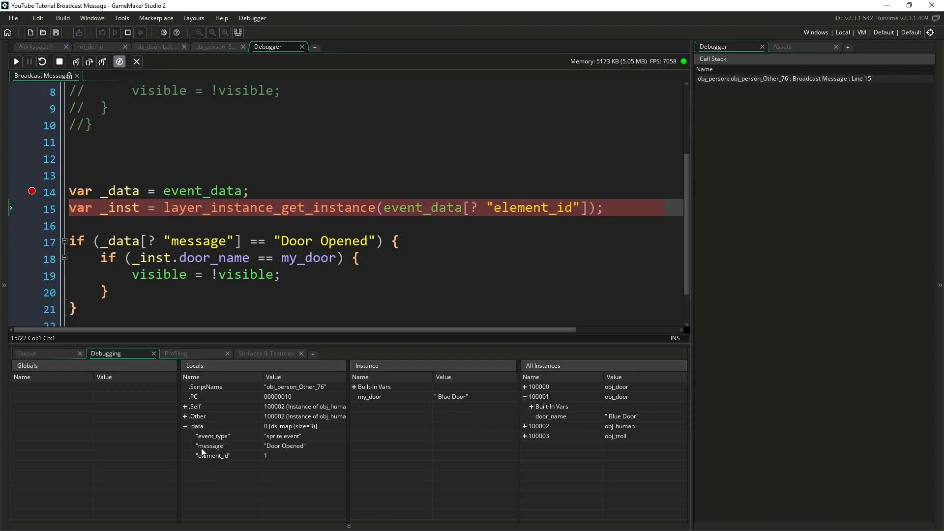
left_click(75, 60)
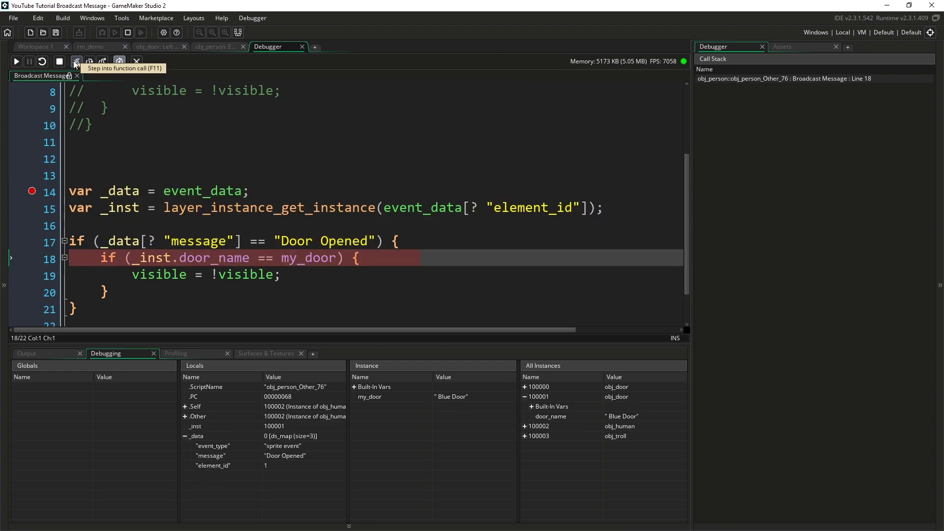
left_click(75, 61)
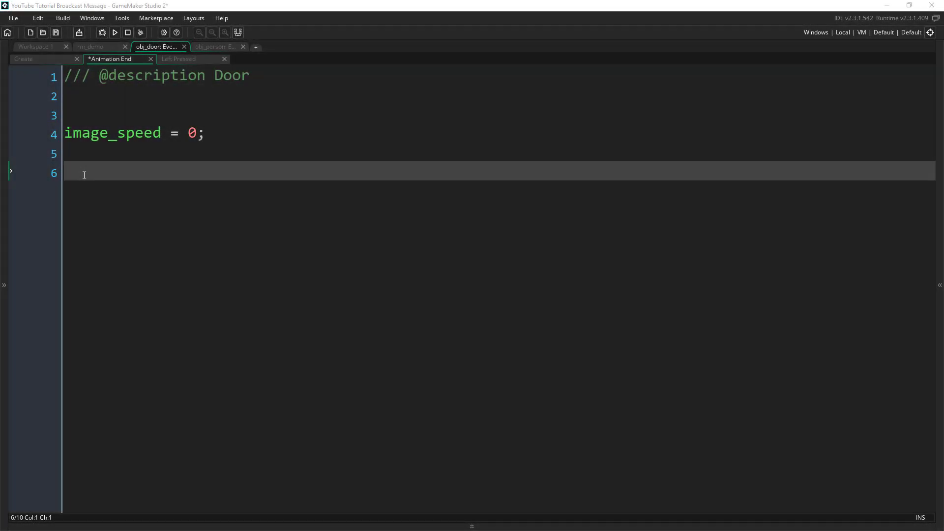
Write a with (obj_person) block toggling visible when my_door == other.door_name
type("with (obj_person) {")
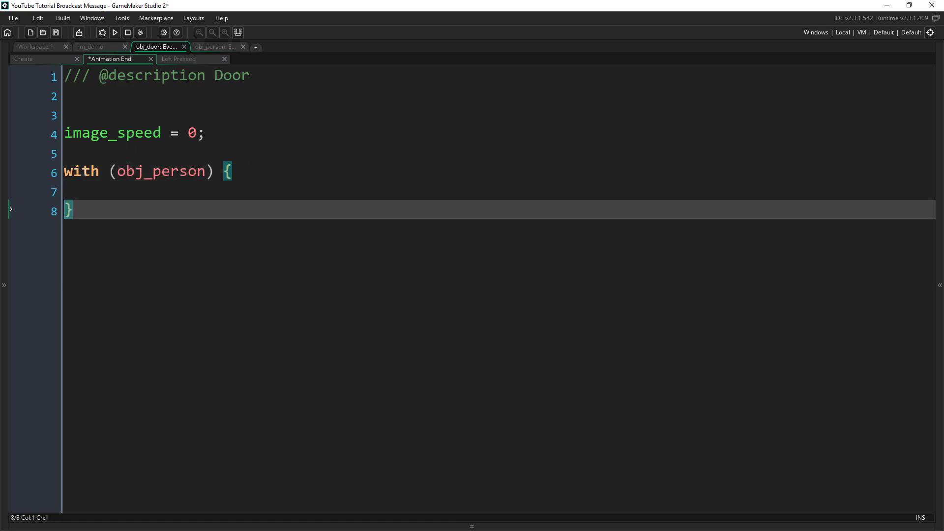
type("if (my_door == other.door_name) {")
type("visible =")
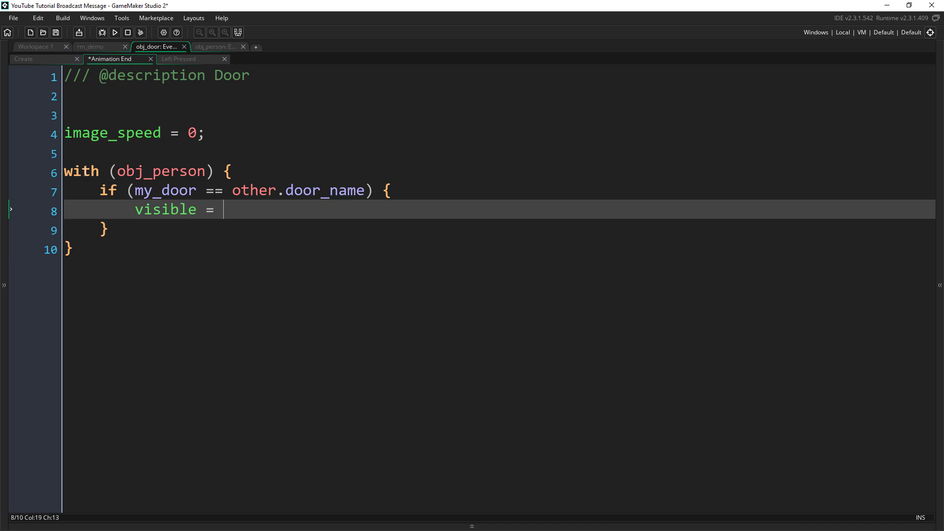
type("!visible;")
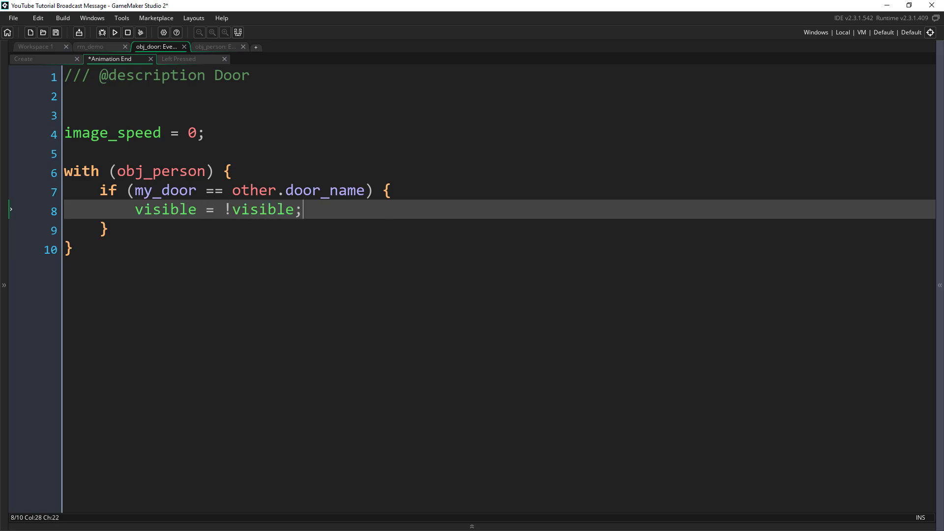